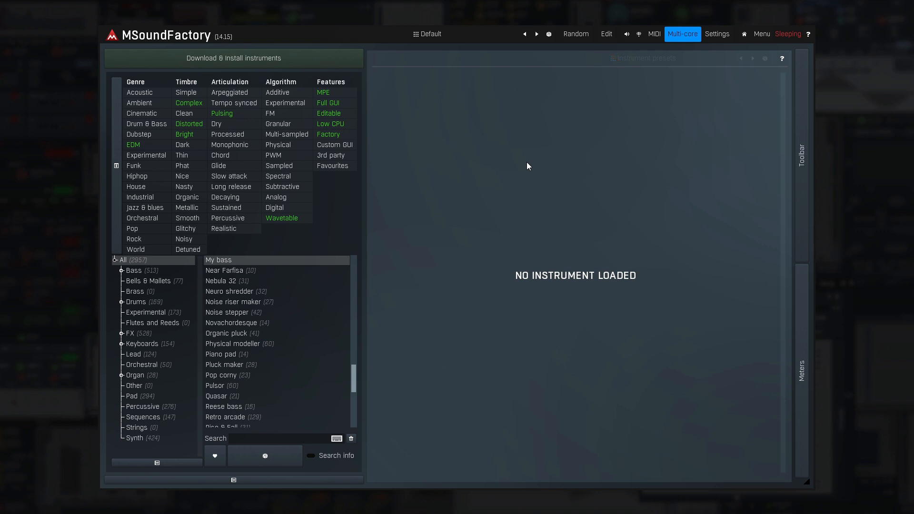
Switch to edit mode and show the Globals page with gain, pitch and global envelope
{"action": "left_click", "coordinate": [606, 34]}
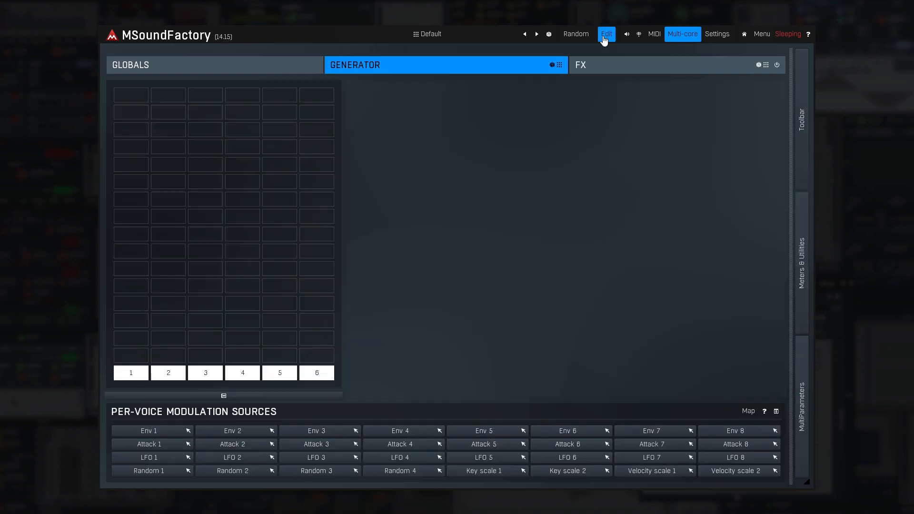
{"action": "left_click", "coordinate": [605, 35]}
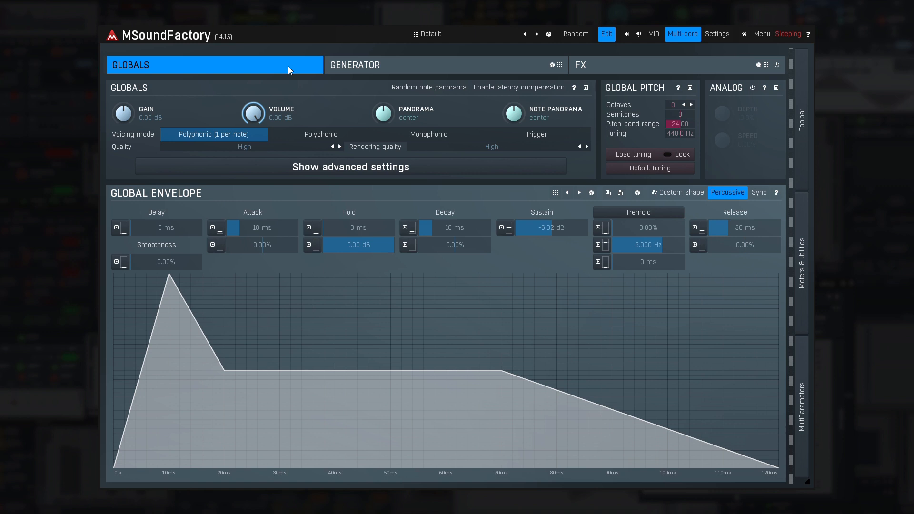
Show the FX section with its empty six-column effects grid
{"action": "left_click", "coordinate": [354, 65]}
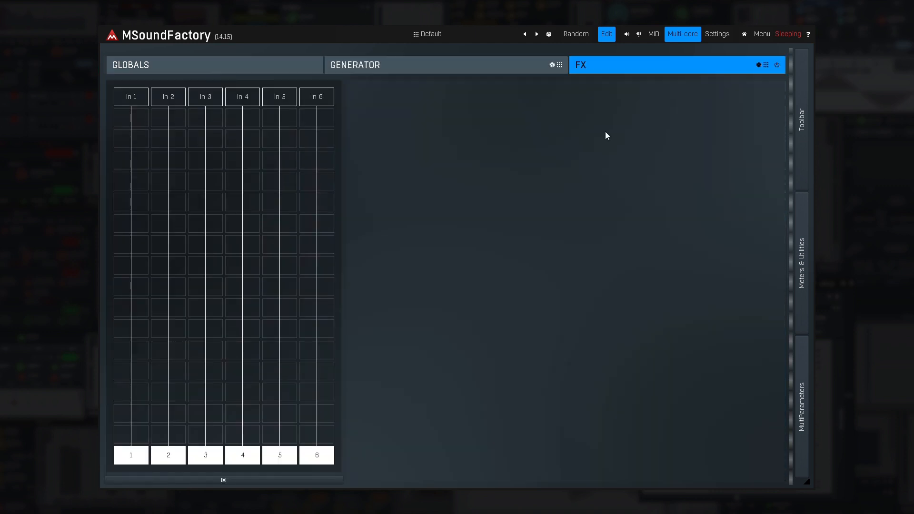
{"action": "mouse_move", "coordinate": [437, 73]}
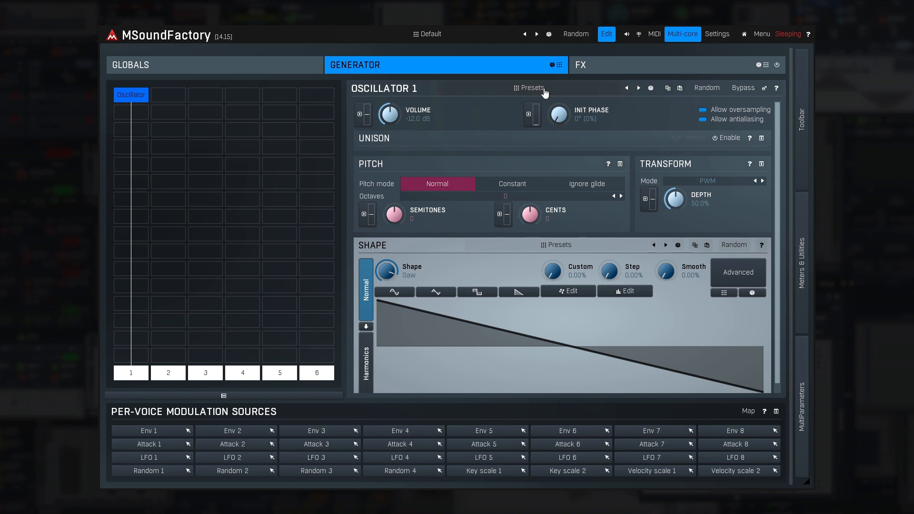
{"action": "left_click", "coordinate": [530, 88]}
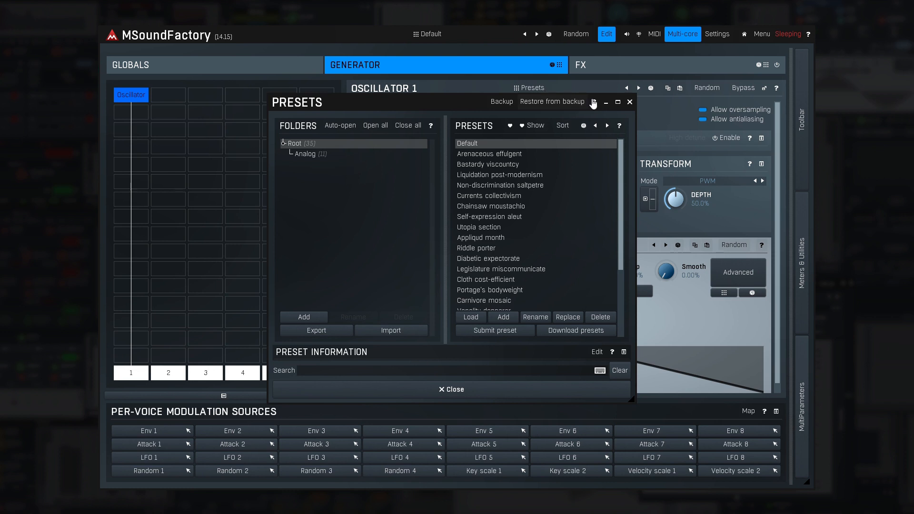
{"action": "left_click", "coordinate": [629, 102]}
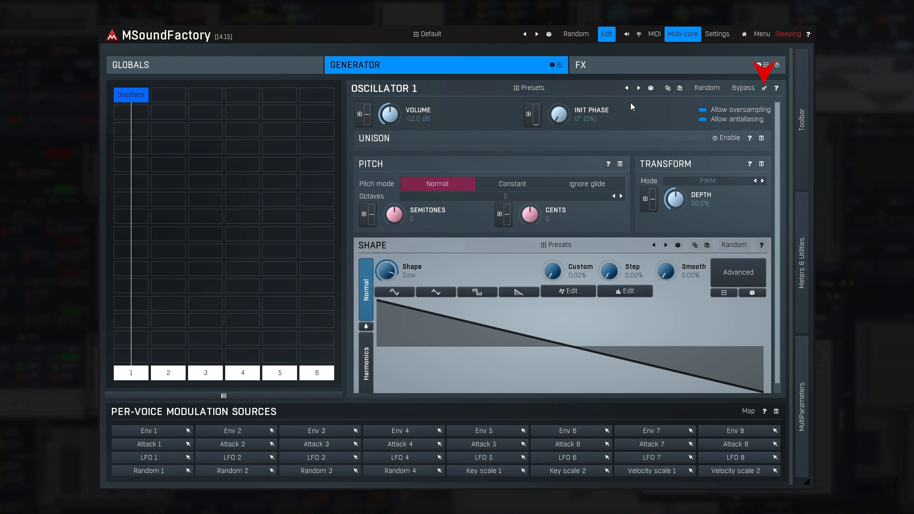
{"action": "left_click", "coordinate": [759, 87]}
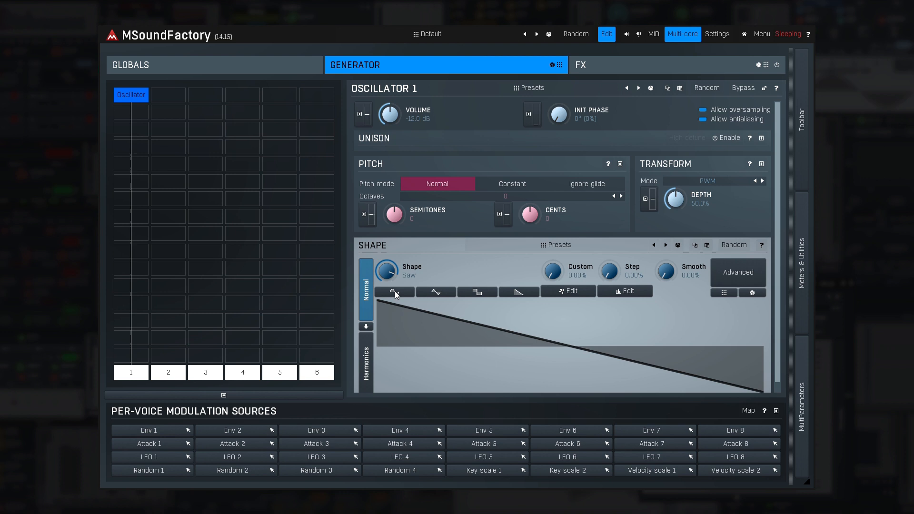
{"action": "mouse_move", "coordinate": [391, 296]}
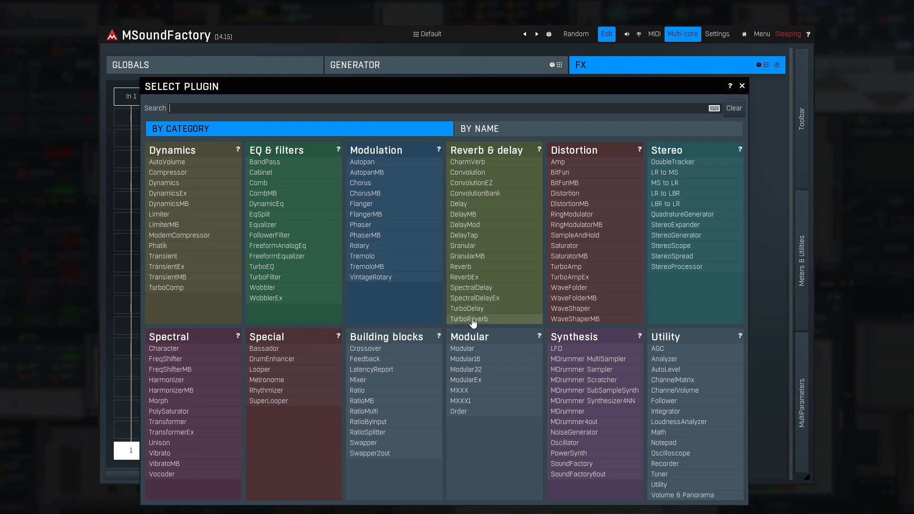
Place a TurboReverb in the first column of the FX grid
{"action": "left_click", "coordinate": [468, 319]}
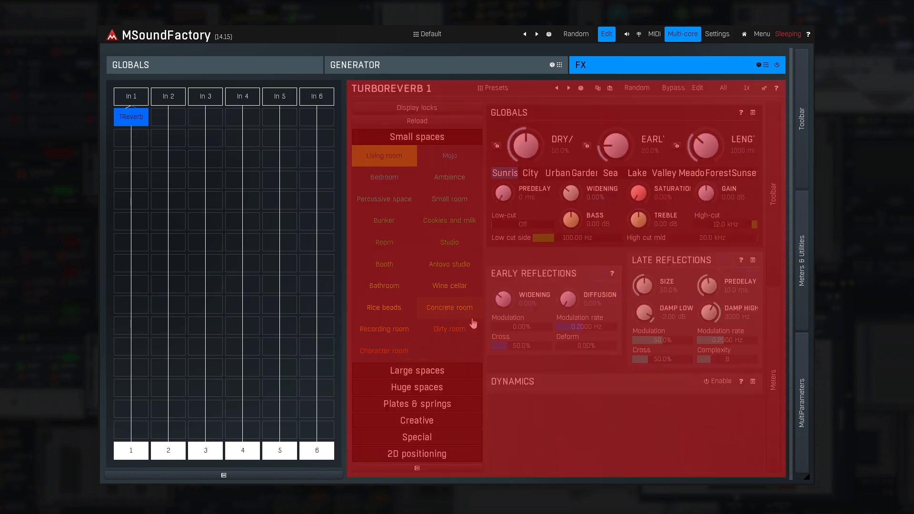
Give the TurboReverb a large hall preset from its Large spaces category
{"action": "left_click", "coordinate": [416, 153]}
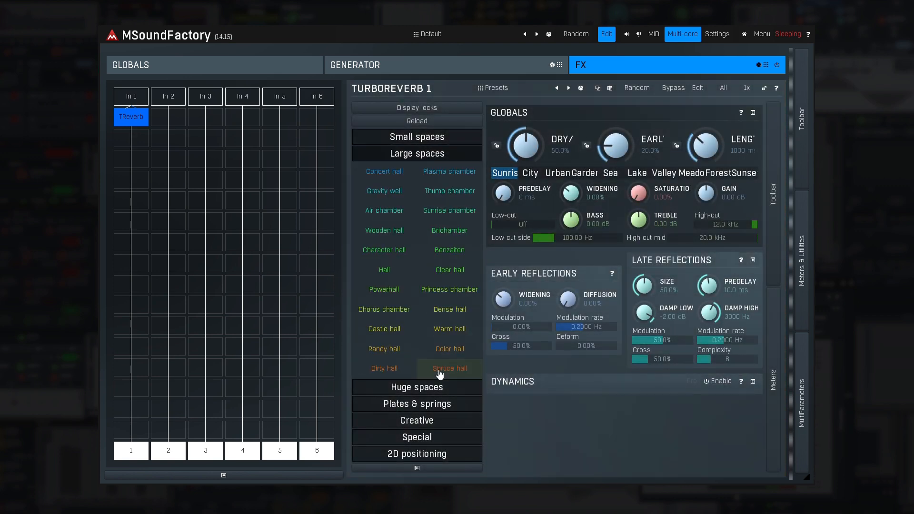
{"action": "left_click", "coordinate": [383, 171]}
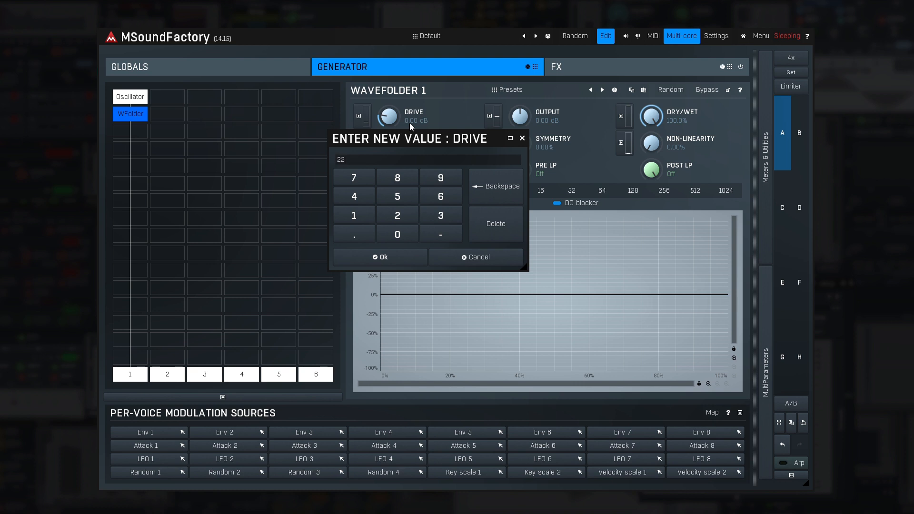
Confirm drive +22 dB, paste the setup into variation B, then delete the WaveFolder
{"action": "left_click", "coordinate": [380, 256]}
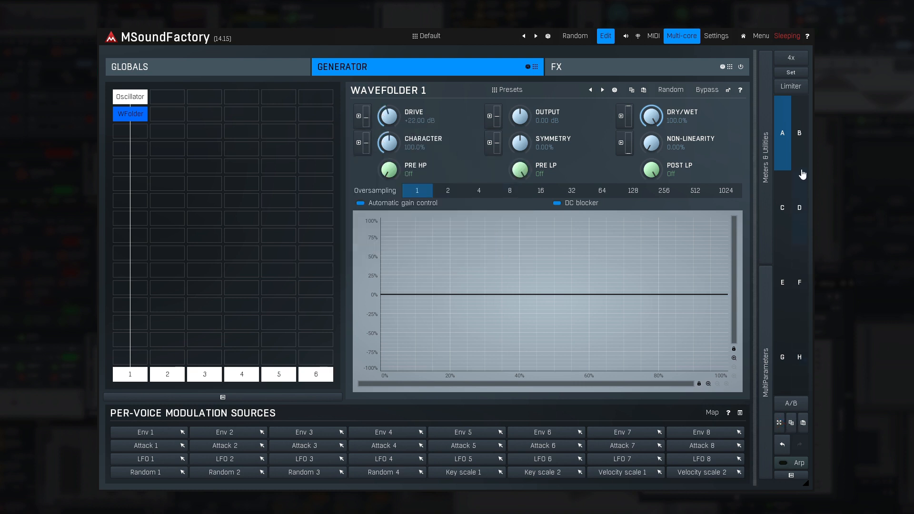
{"action": "left_click", "coordinate": [799, 132]}
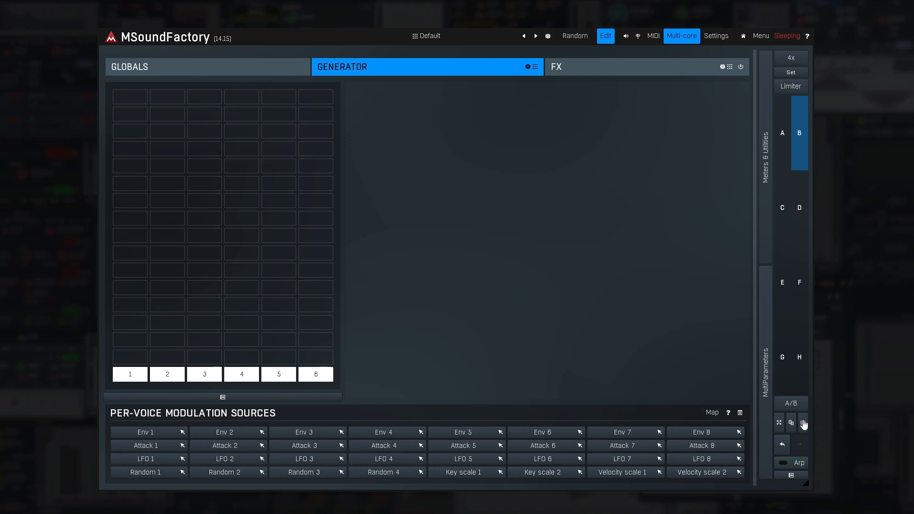
{"action": "left_click", "coordinate": [129, 113]}
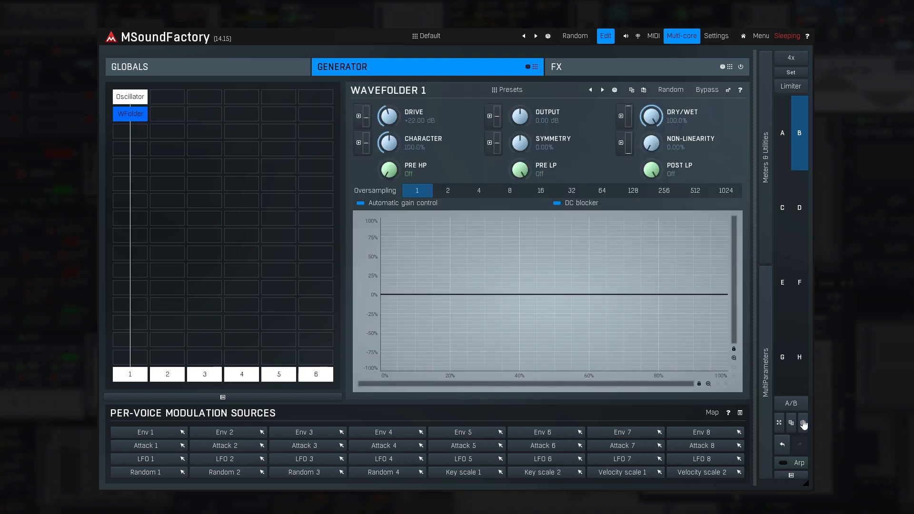
{"action": "mouse_move", "coordinate": [632, 94]}
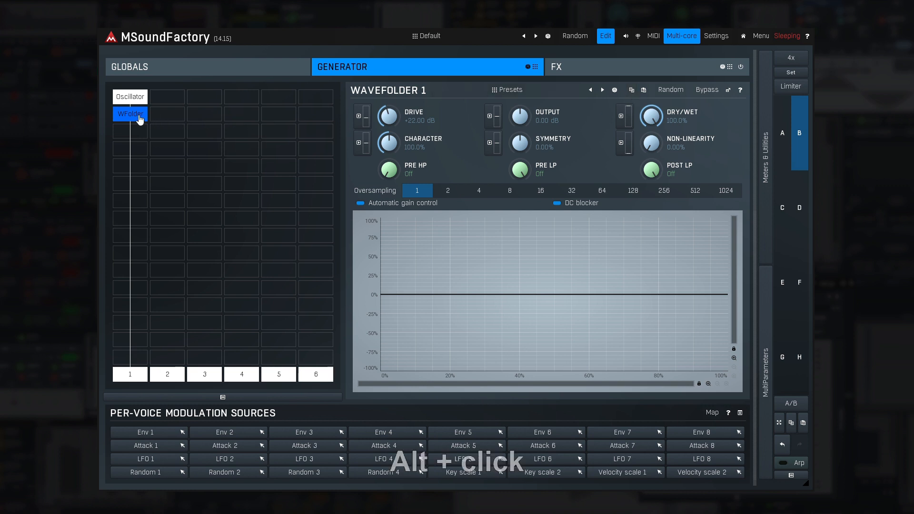
{"action": "left_click", "coordinate": [129, 113]}
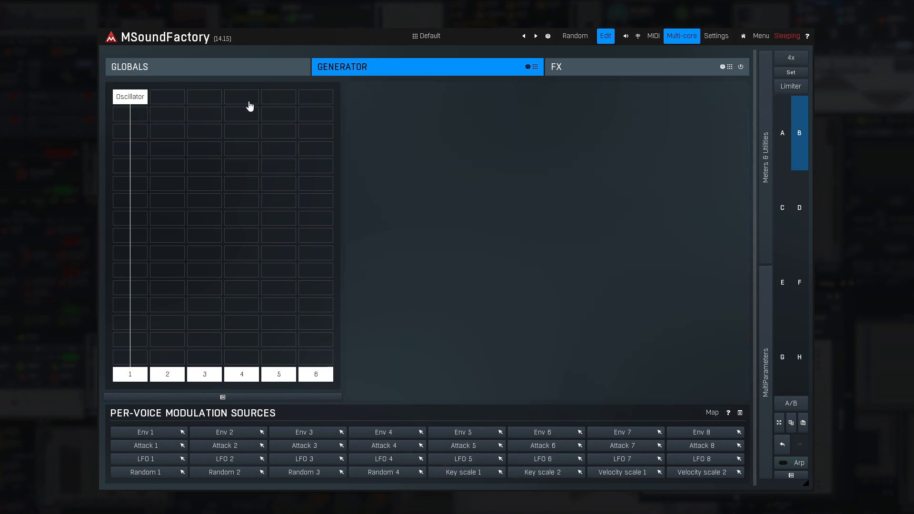
Put the WaveFolder with +22 dB drive in the first FX slot after the oscillator
{"action": "left_click", "coordinate": [555, 66]}
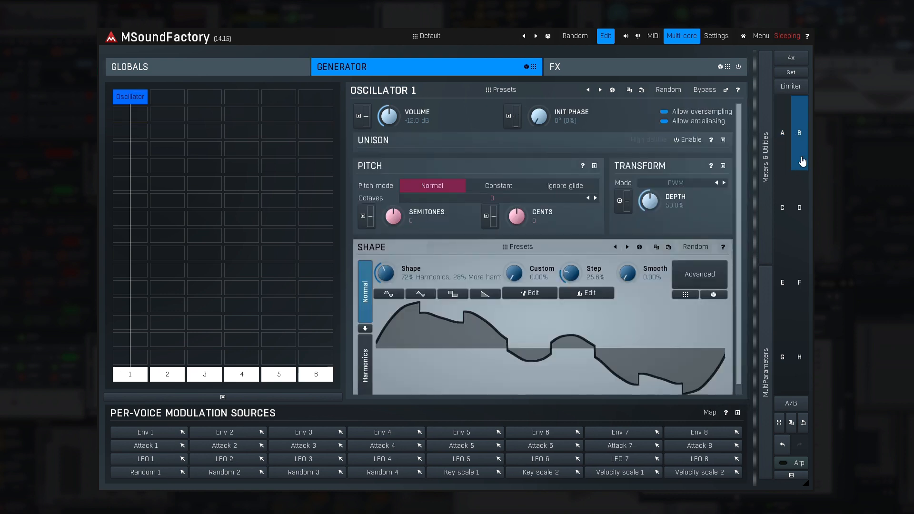
{"action": "left_click", "coordinate": [555, 67]}
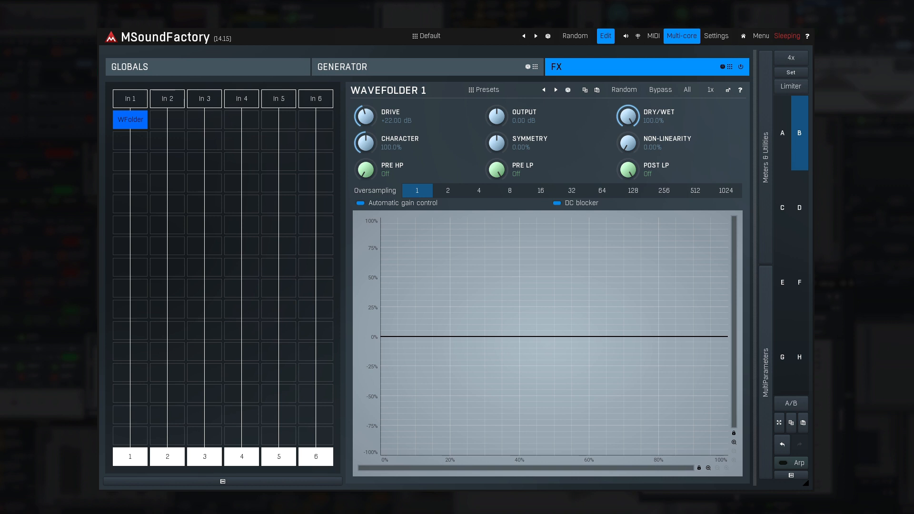
Replace the first FX slot with a SoundFactory module from the Synthesis category
{"action": "left_click", "coordinate": [556, 67]}
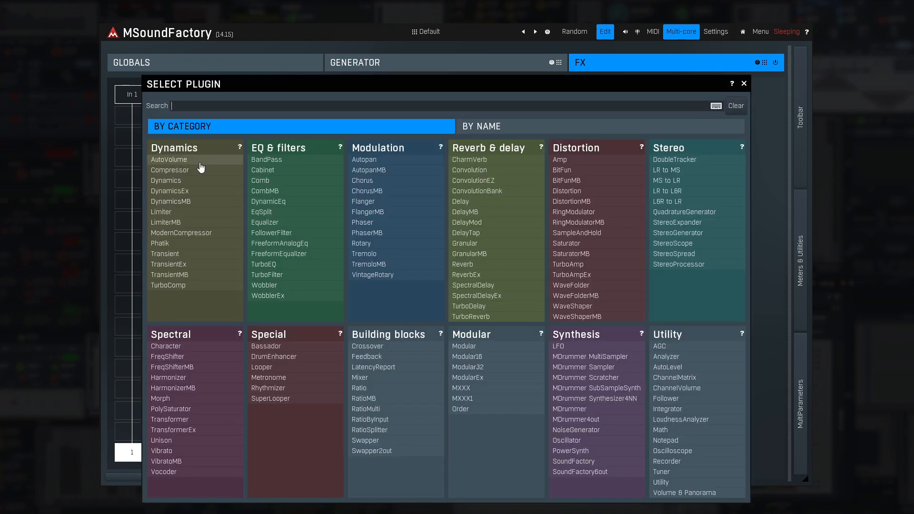
{"action": "left_click", "coordinate": [573, 461]}
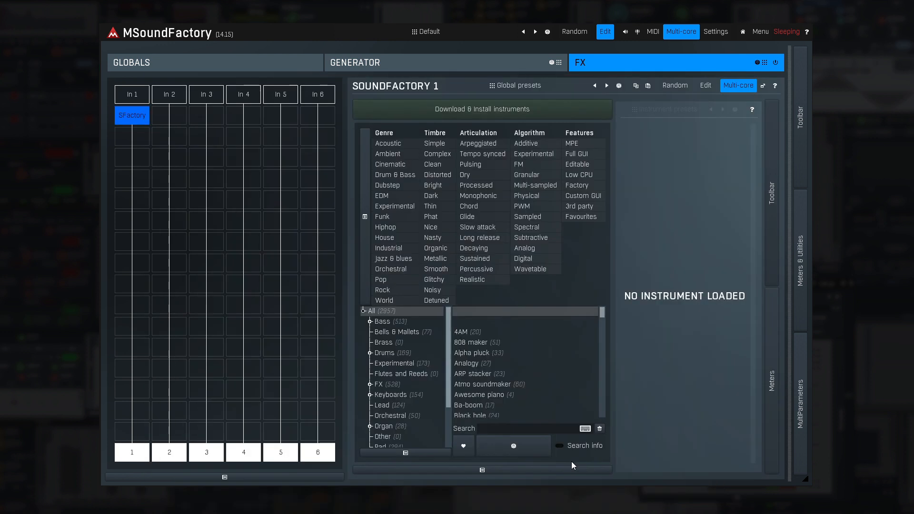